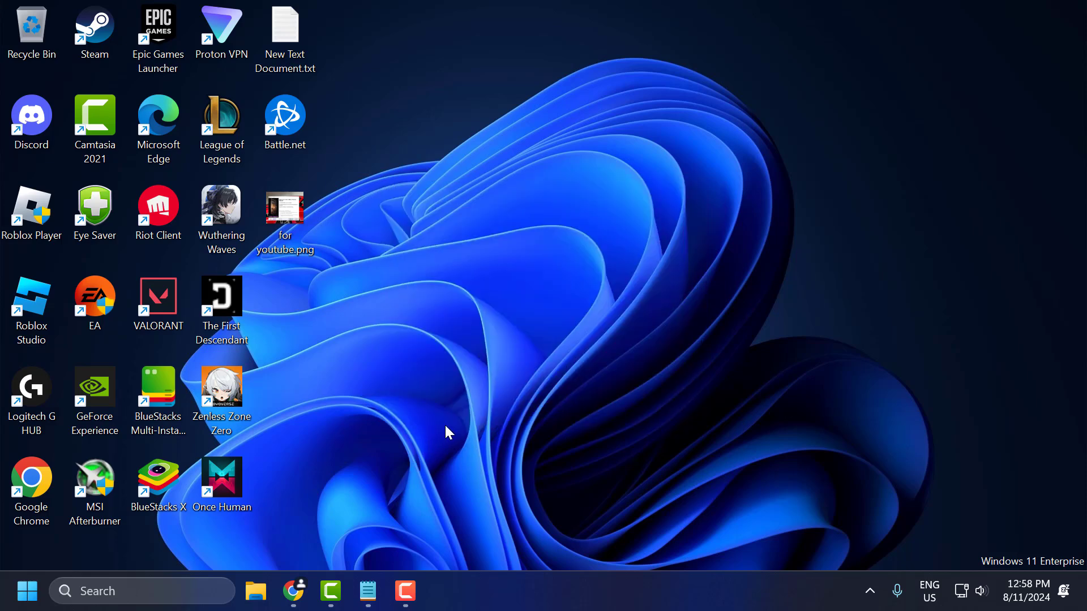
# Search Google in Chrome for 'isdone.dll and unarc.dll download' and reach the DLL-files.com results.
pyautogui.click(293, 591)
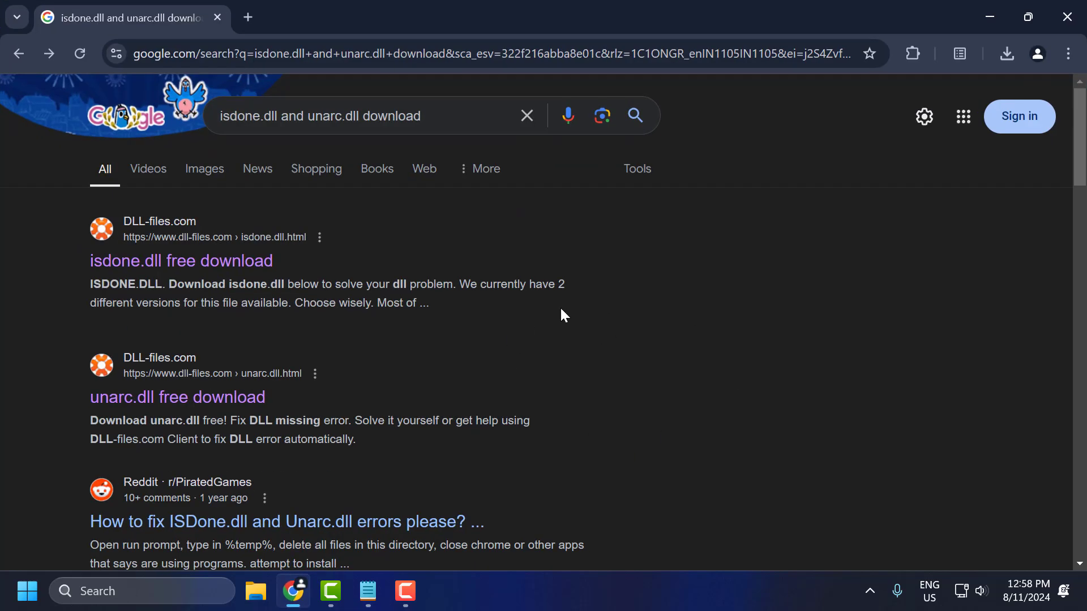
pyautogui.moveTo(425, 184)
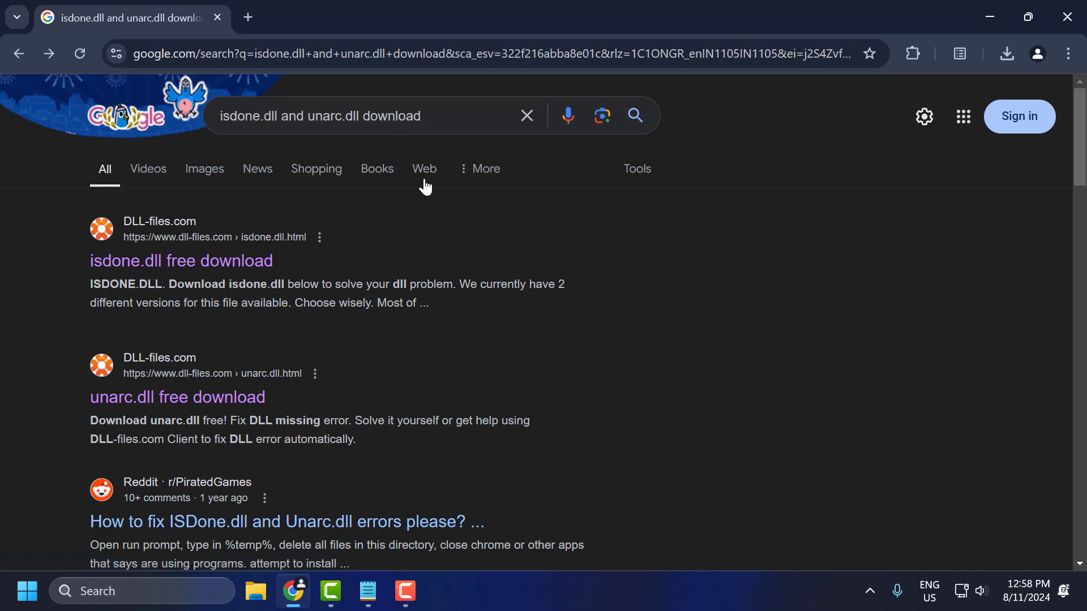
pyautogui.click(367, 593)
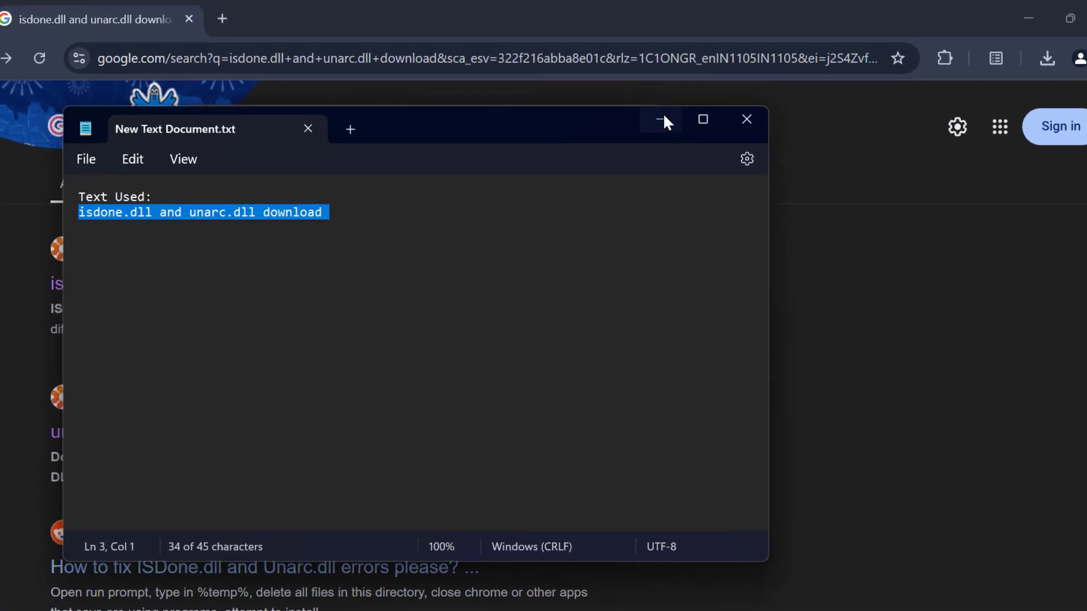
pyautogui.click(664, 120)
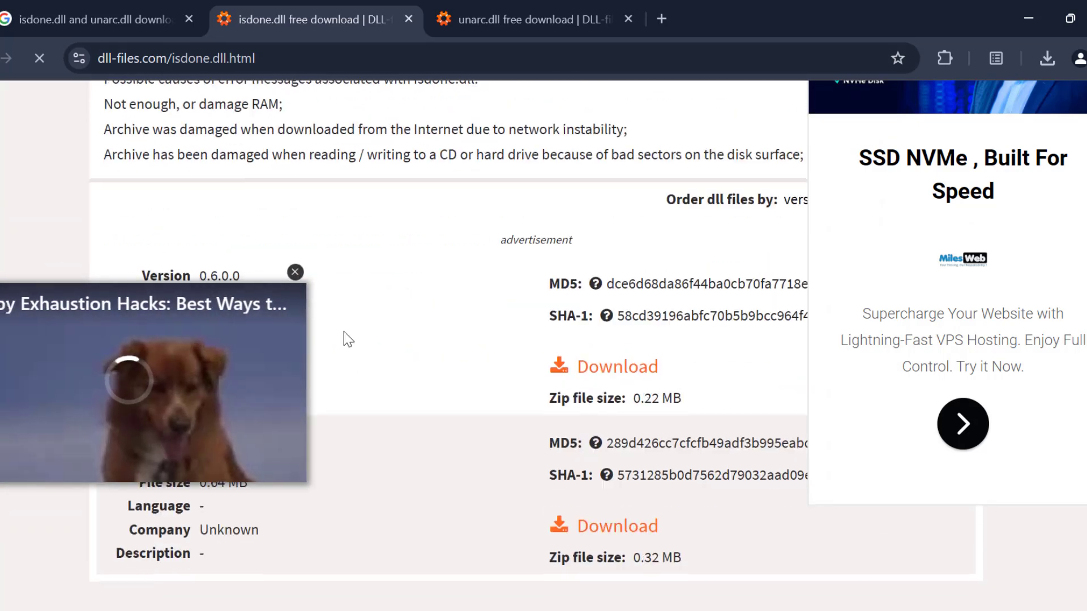
# Download isdone.dll version 0.6.0.0 and unarc.dll as zip files from DLL-files.com.
pyautogui.click(294, 272)
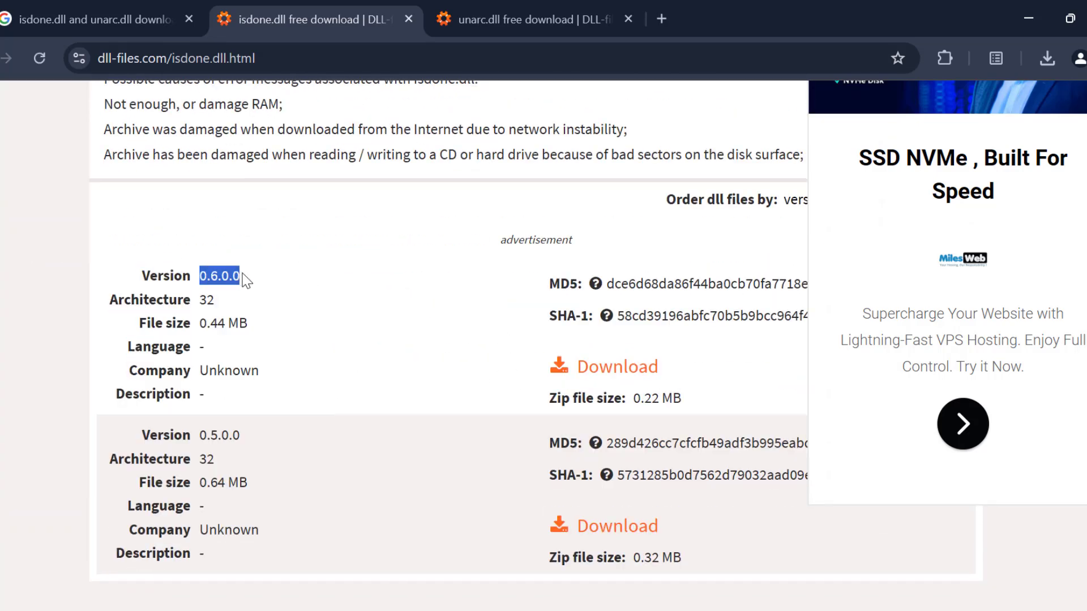
pyautogui.click(603, 367)
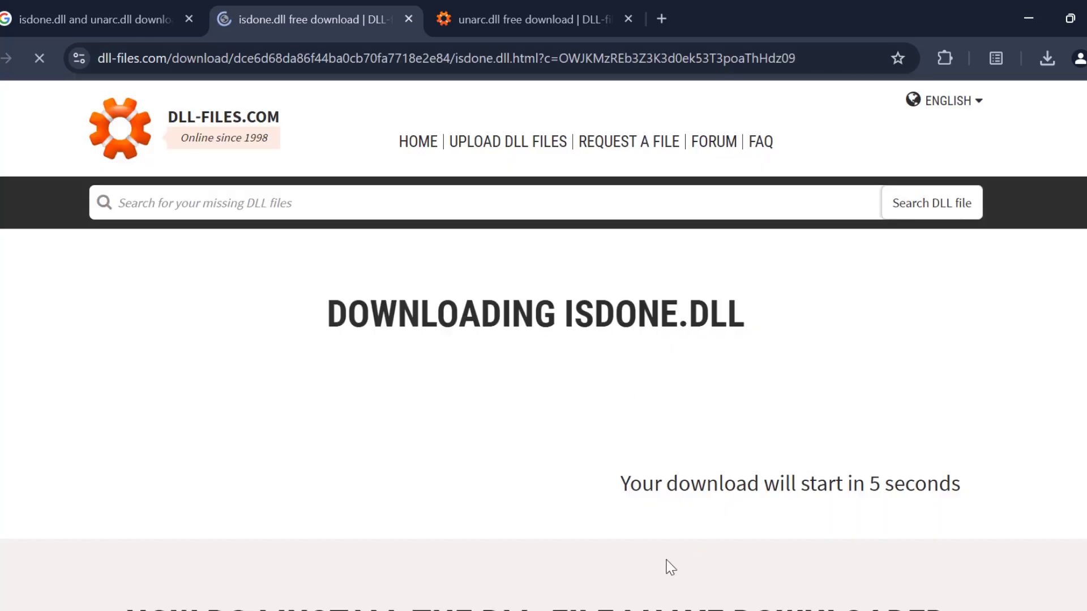
pyautogui.click(1042, 58)
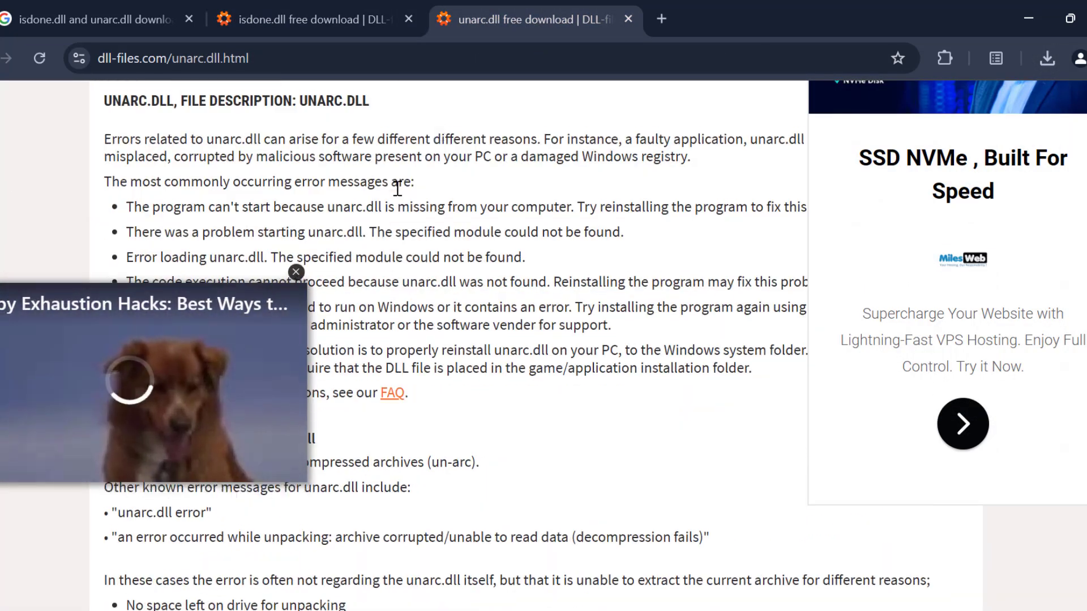
pyautogui.scroll(-3)
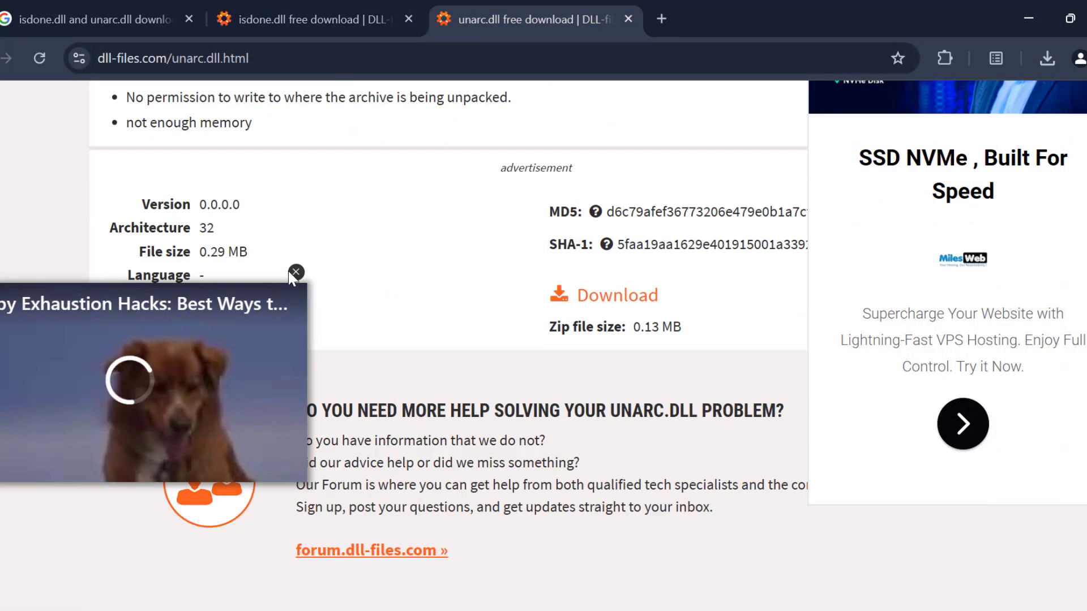
pyautogui.click(617, 295)
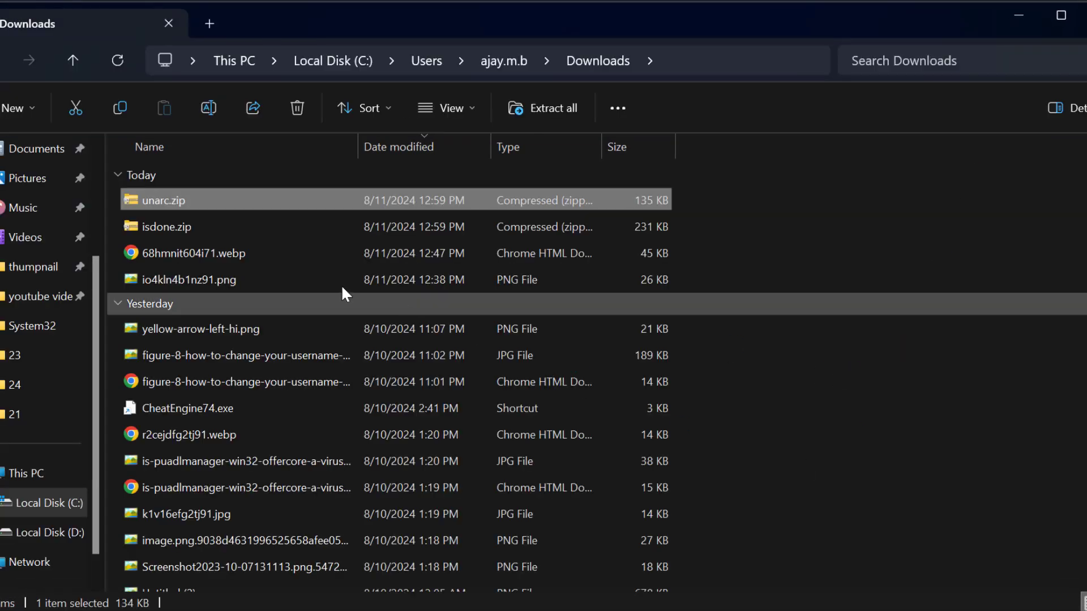
# Extract isdone.zip into its own isdone folder in Downloads.
pyautogui.click(166, 227)
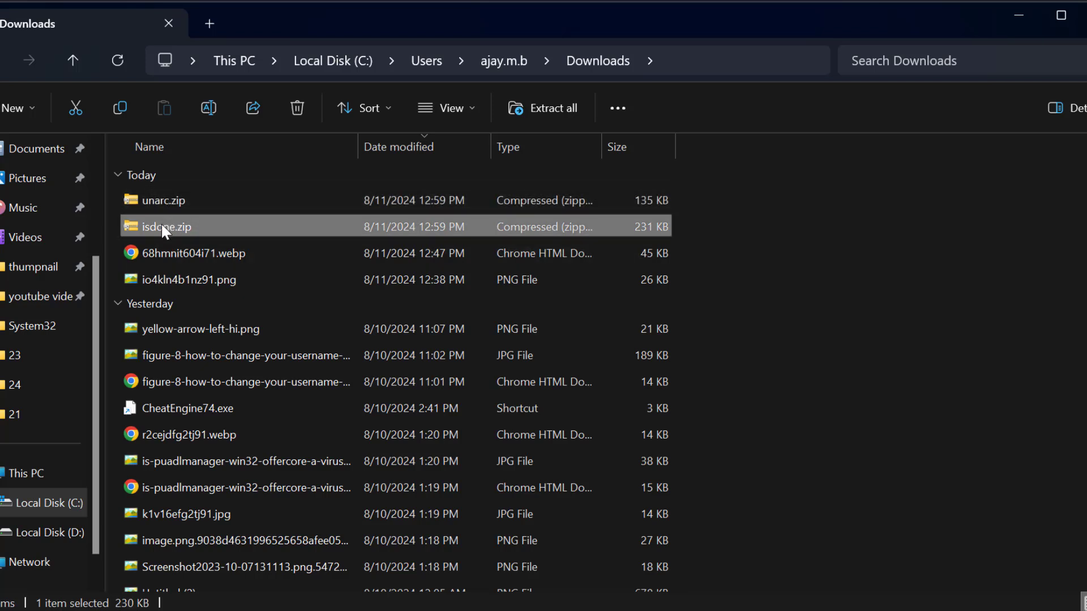
pyautogui.rightClick(167, 226)
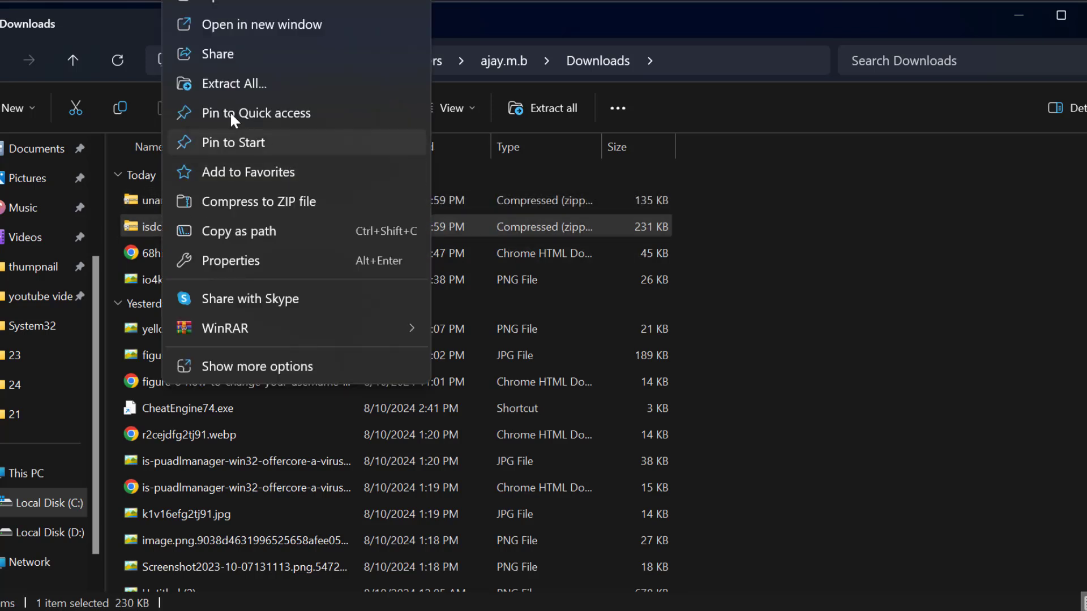
pyautogui.click(234, 83)
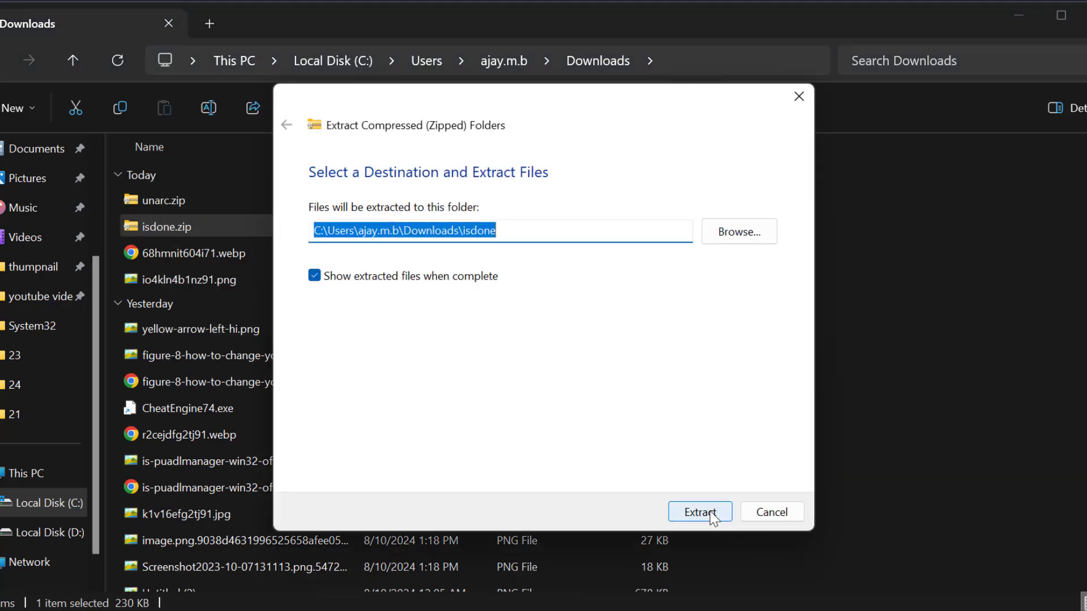
pyautogui.click(700, 512)
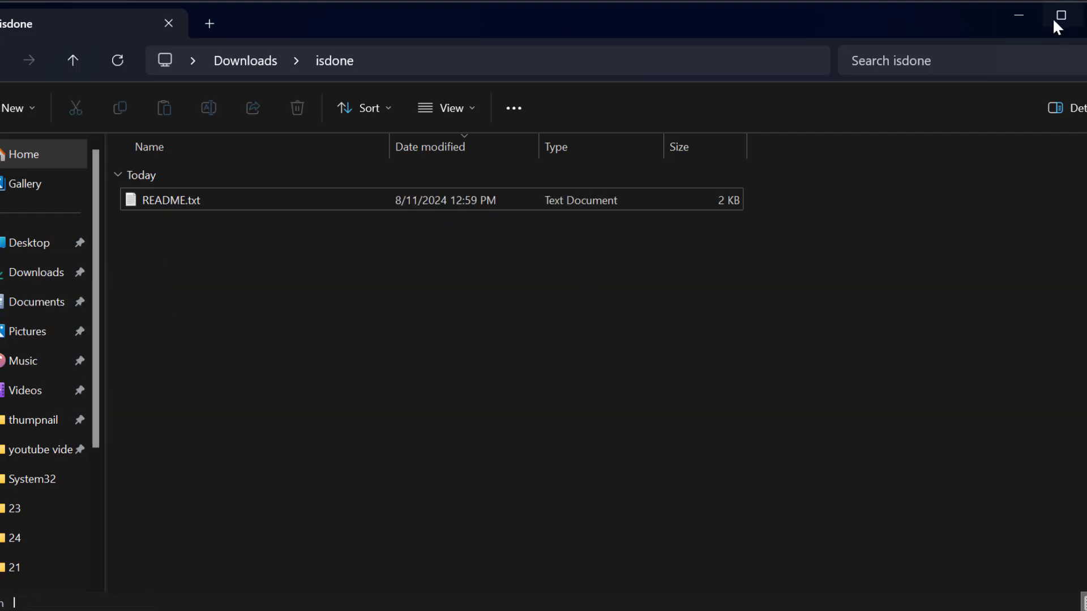
# Extract unarc.zip into its own unarc folder in Downloads.
pyautogui.click(244, 60)
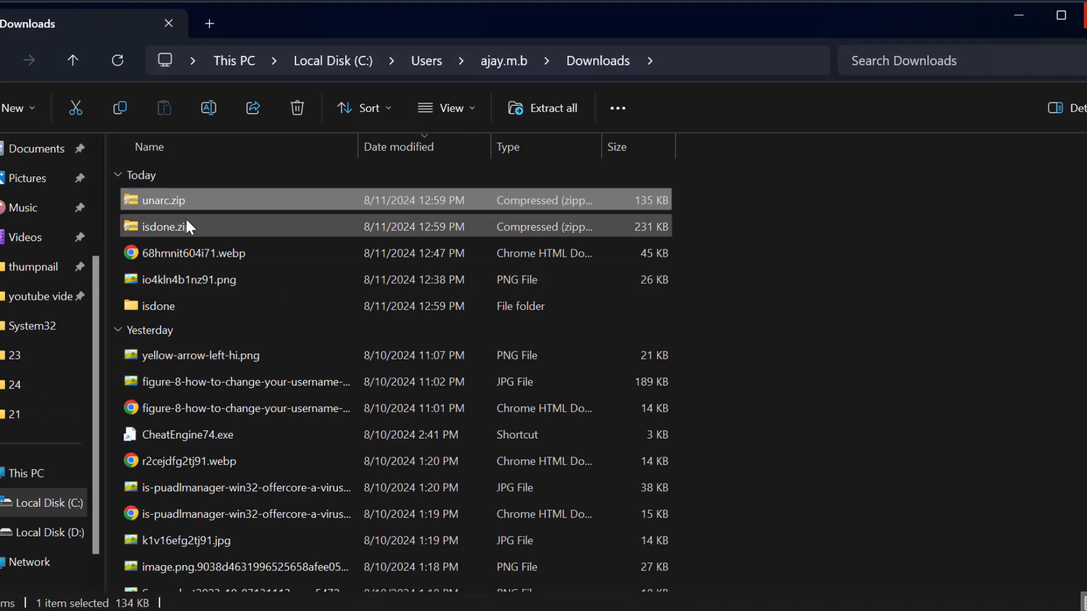
pyautogui.moveTo(161, 210)
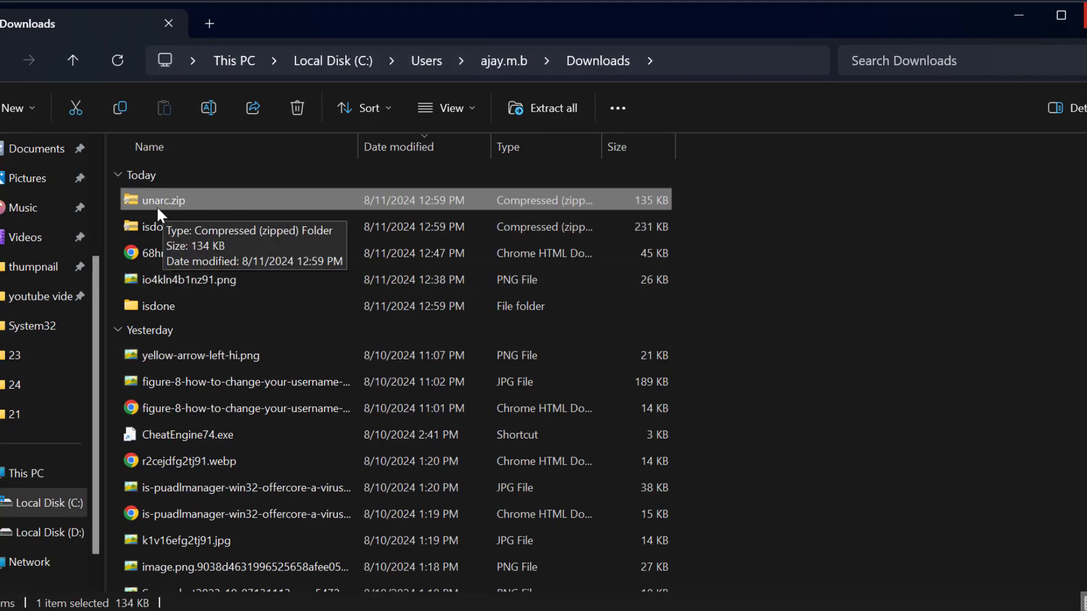
pyautogui.moveTo(179, 201)
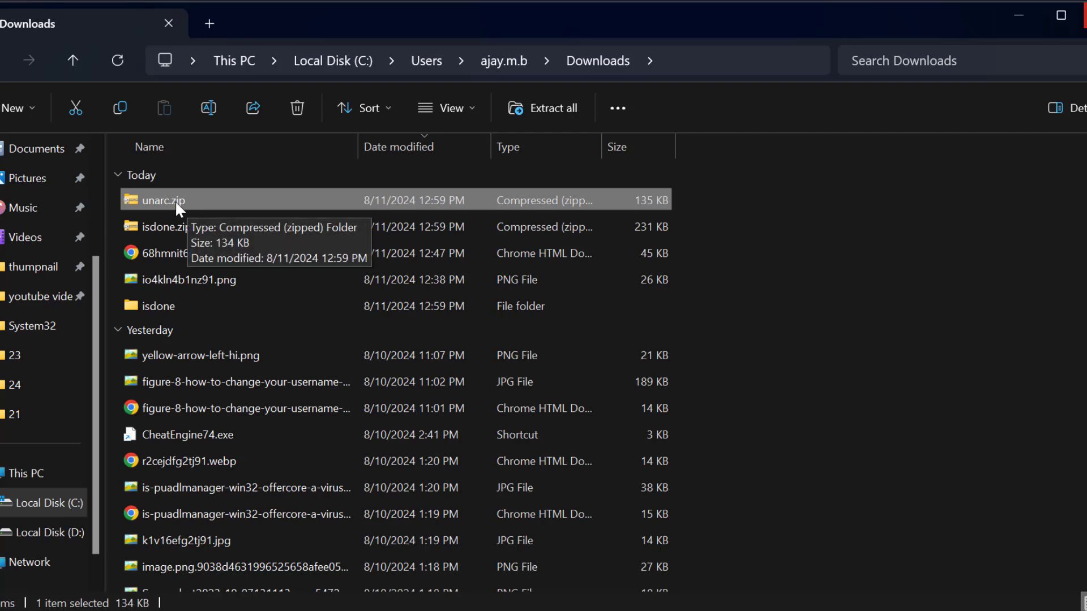
pyautogui.rightClick(163, 200)
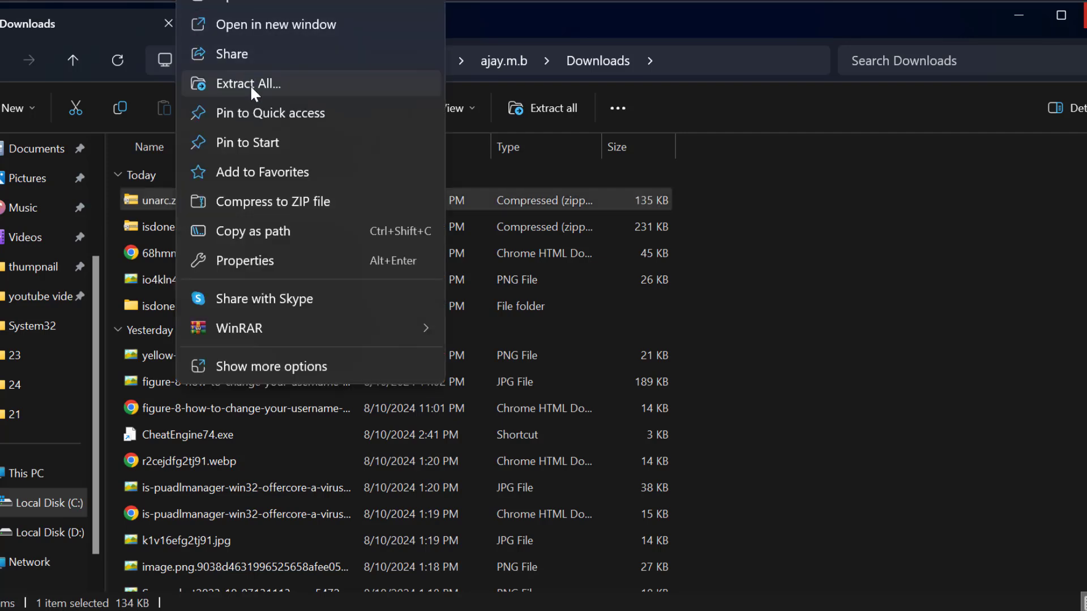
pyautogui.click(248, 84)
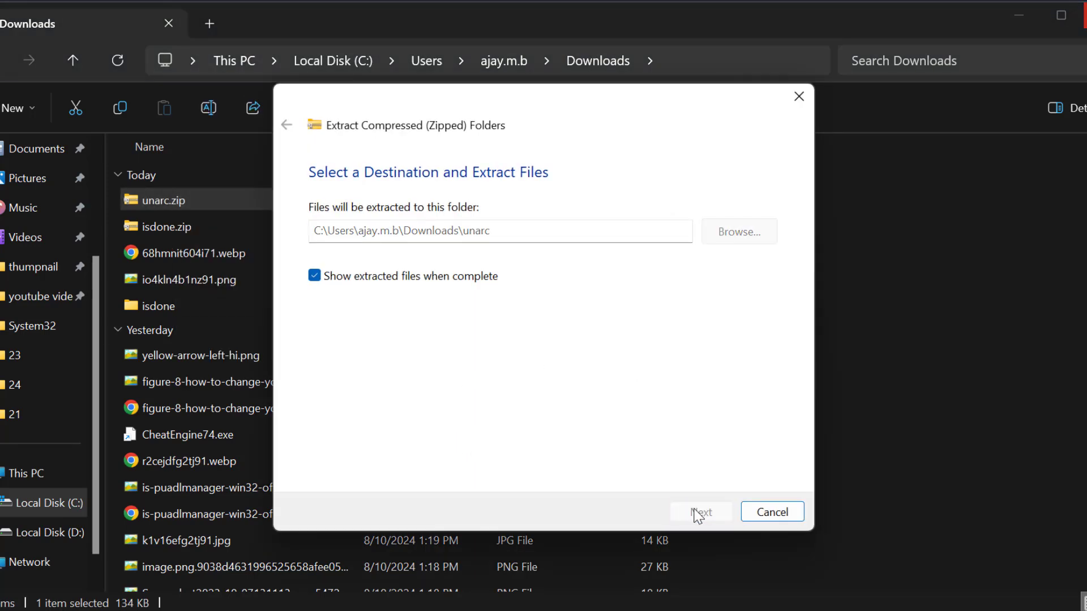
pyautogui.click(699, 511)
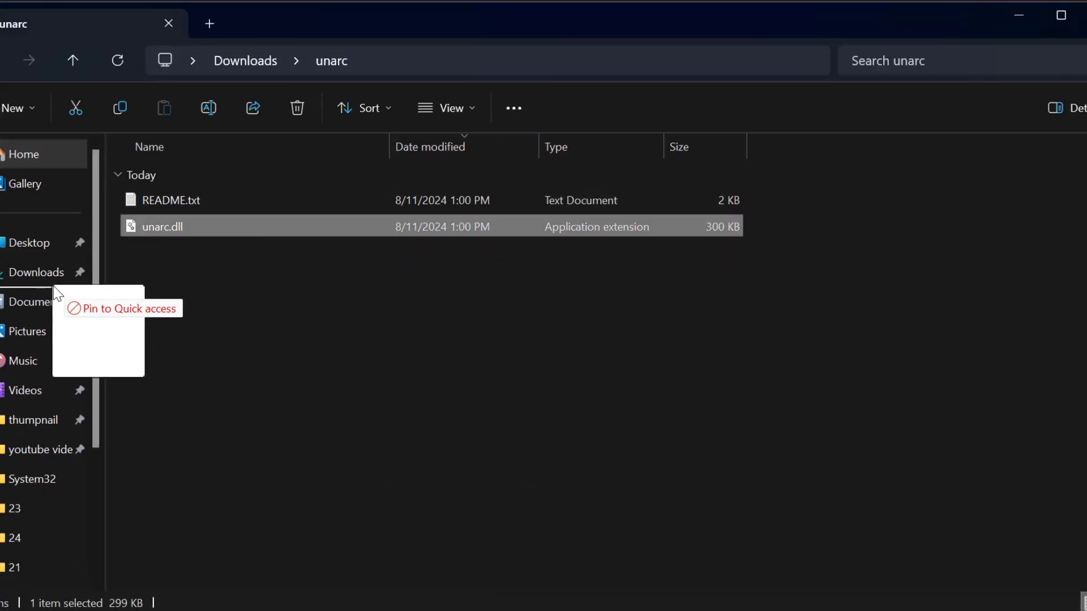
# Copy the two DLL files and go to the C:\Windows folder.
pyautogui.click(296, 107)
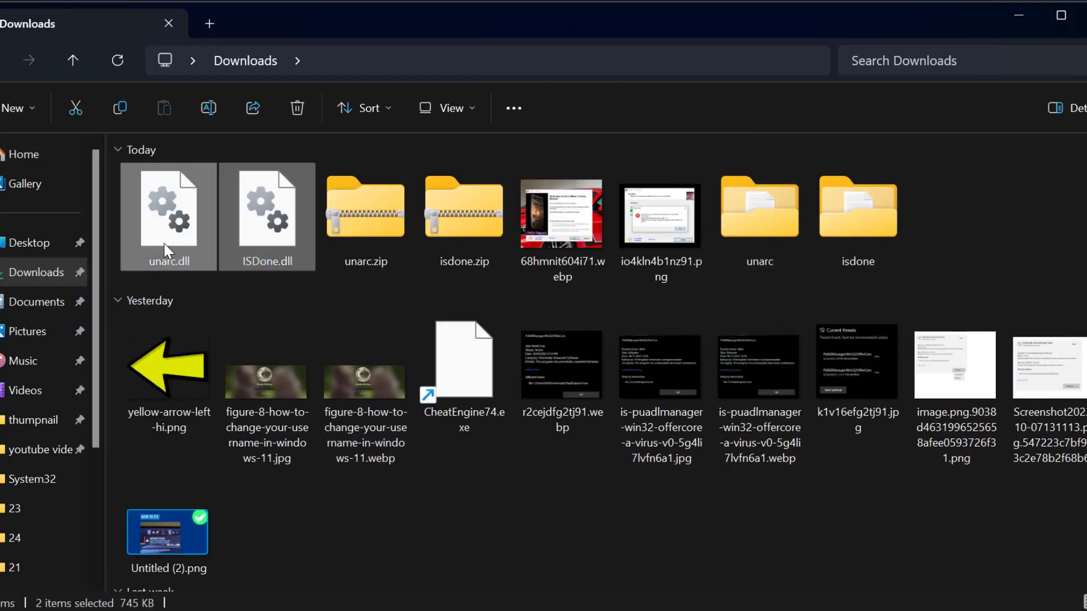
pyautogui.rightClick(169, 215)
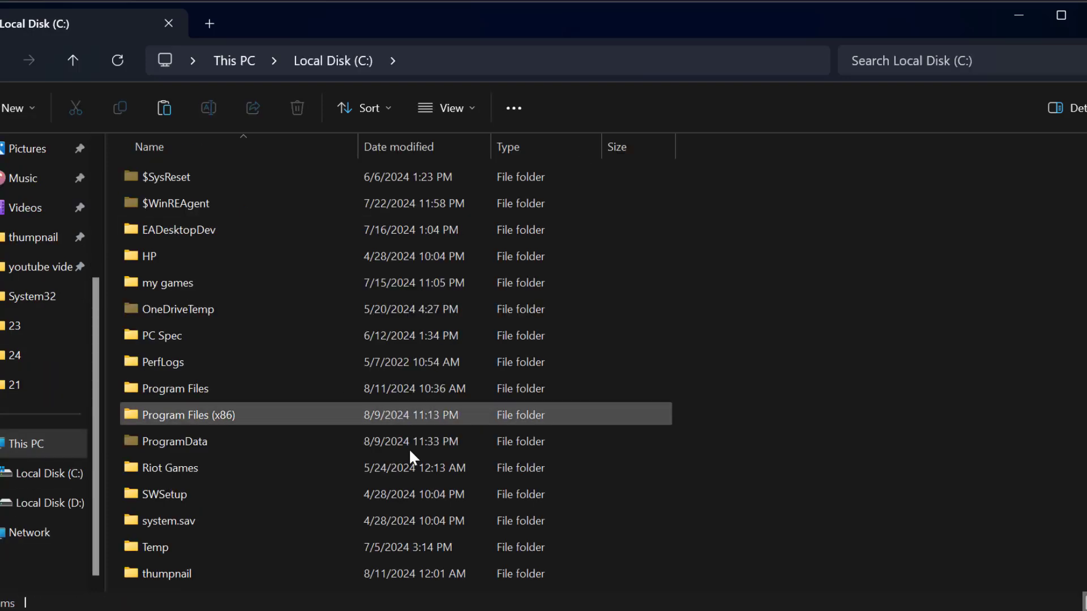
pyautogui.doubleClick(188, 414)
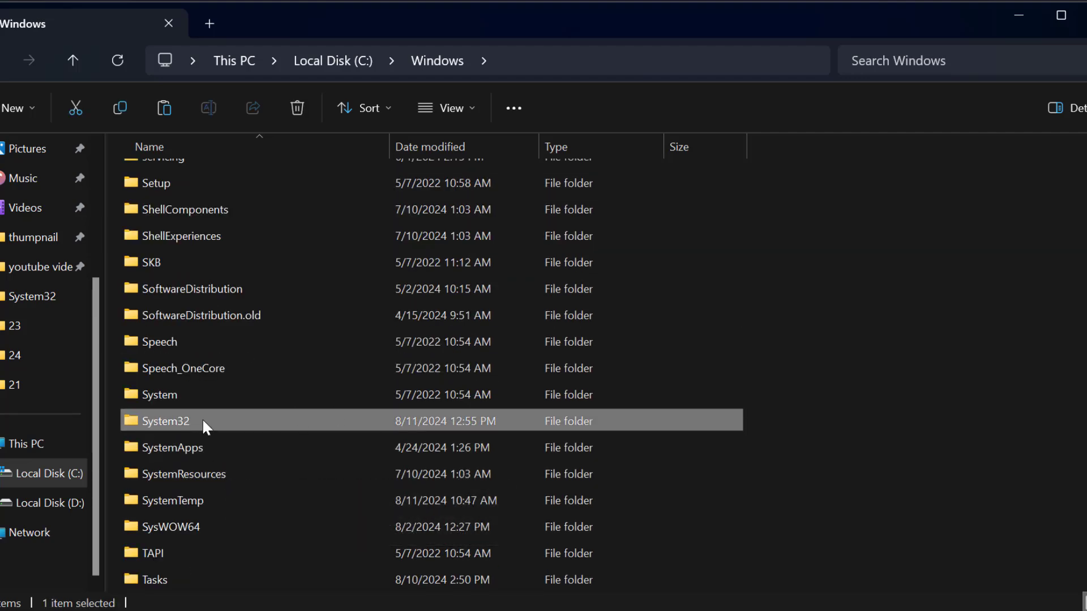
# Paste the DLLs into System32, granting administrator permission.
pyautogui.rightClick(164, 421)
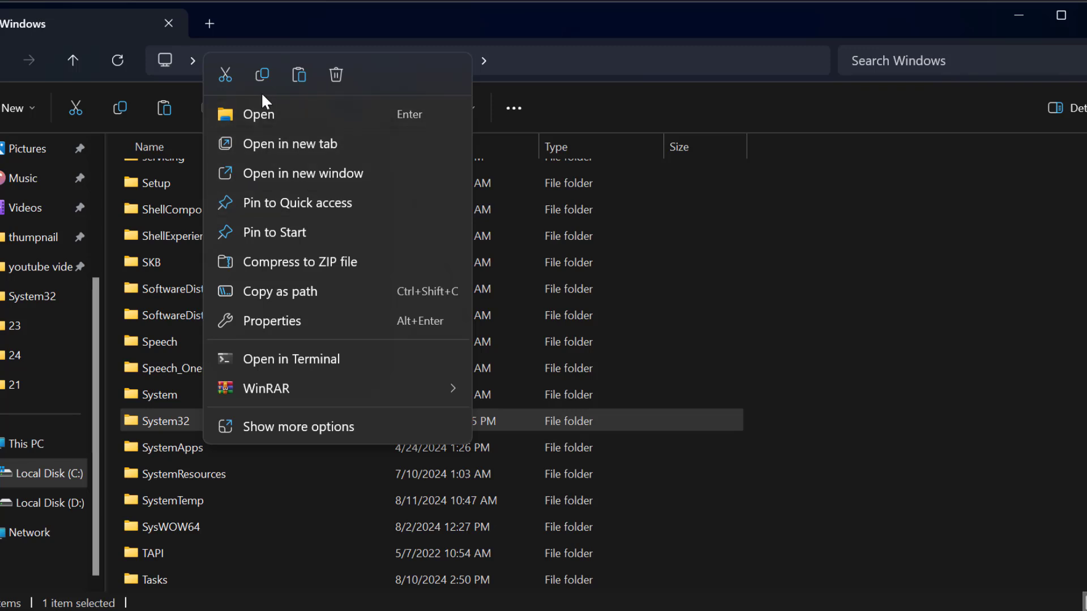
pyautogui.click(170, 421)
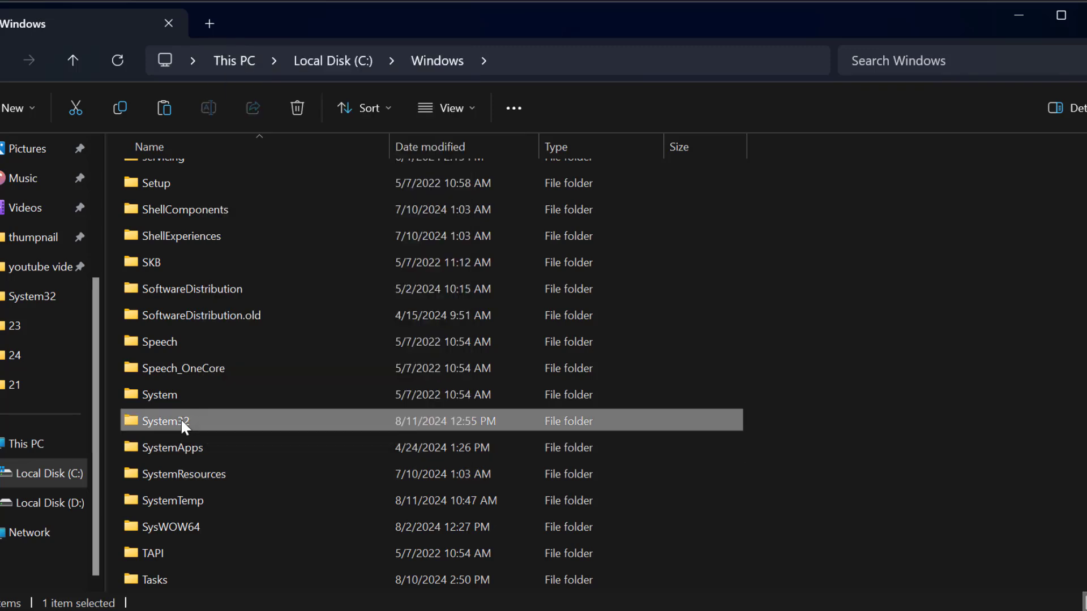
pyautogui.rightClick(179, 420)
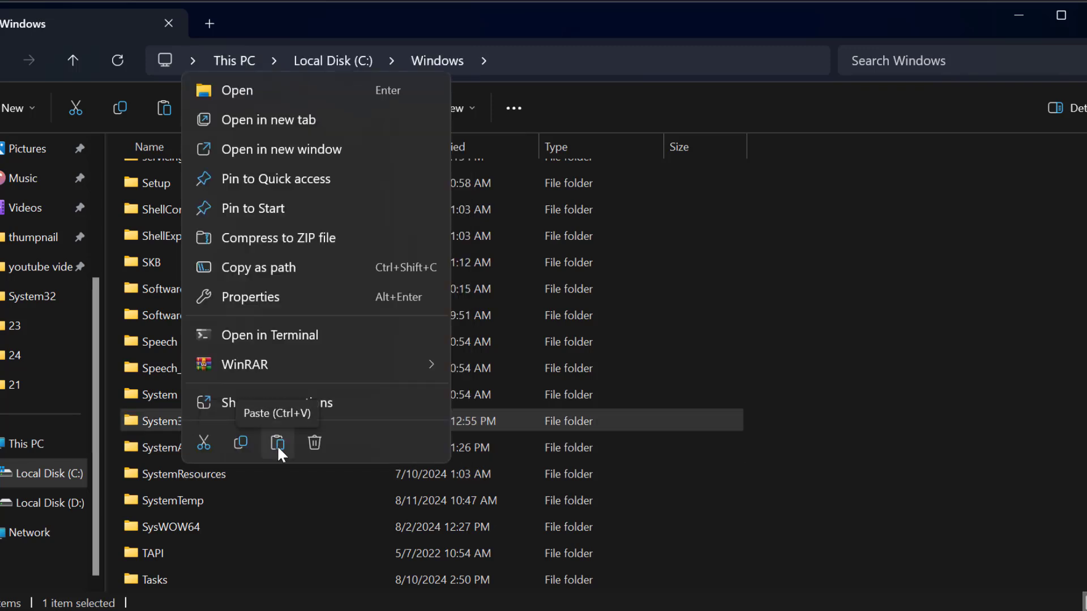
pyautogui.click(276, 444)
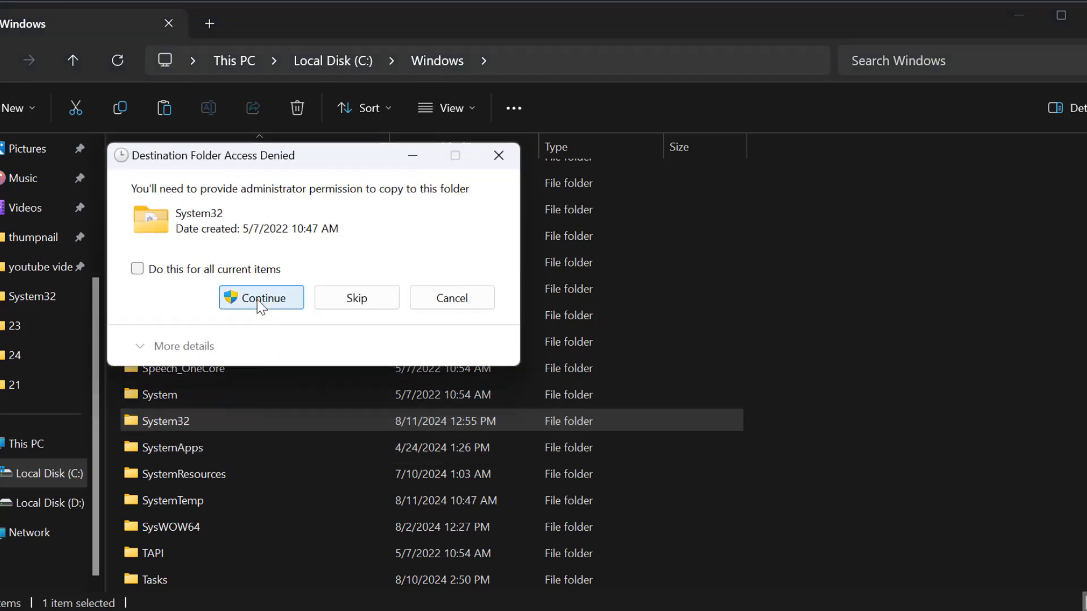
pyautogui.click(261, 298)
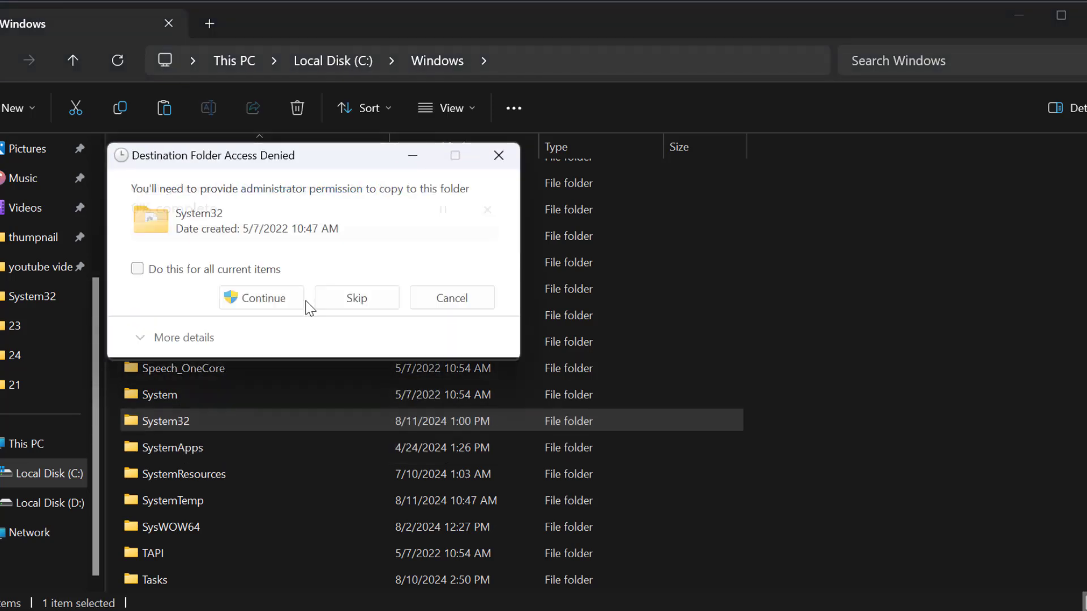
pyautogui.click(260, 298)
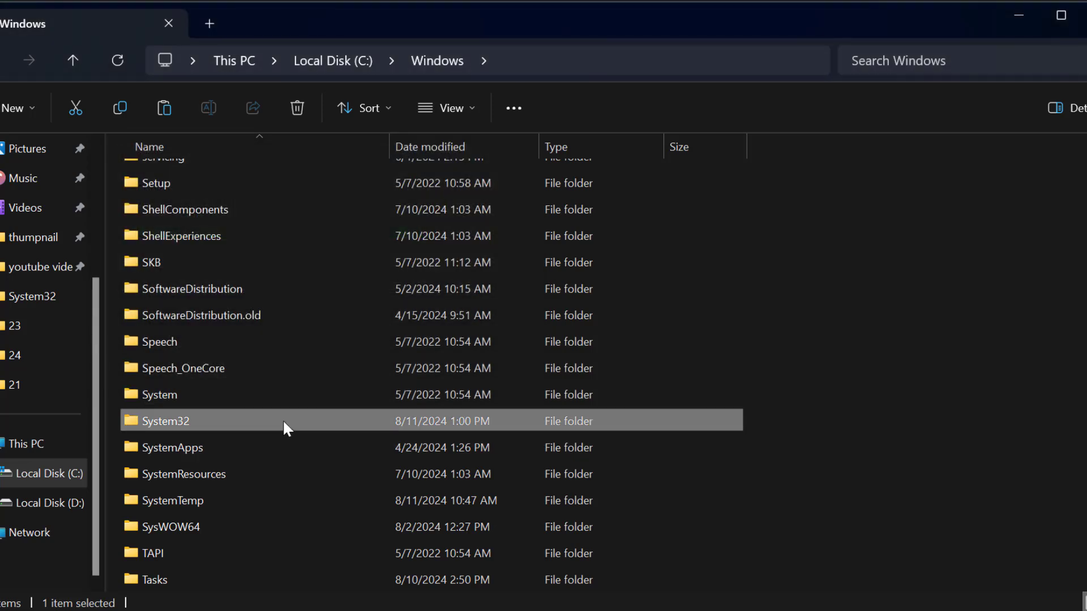
# Paste the DLLs into SysWOW64, granting administrator permission.
pyautogui.click(170, 527)
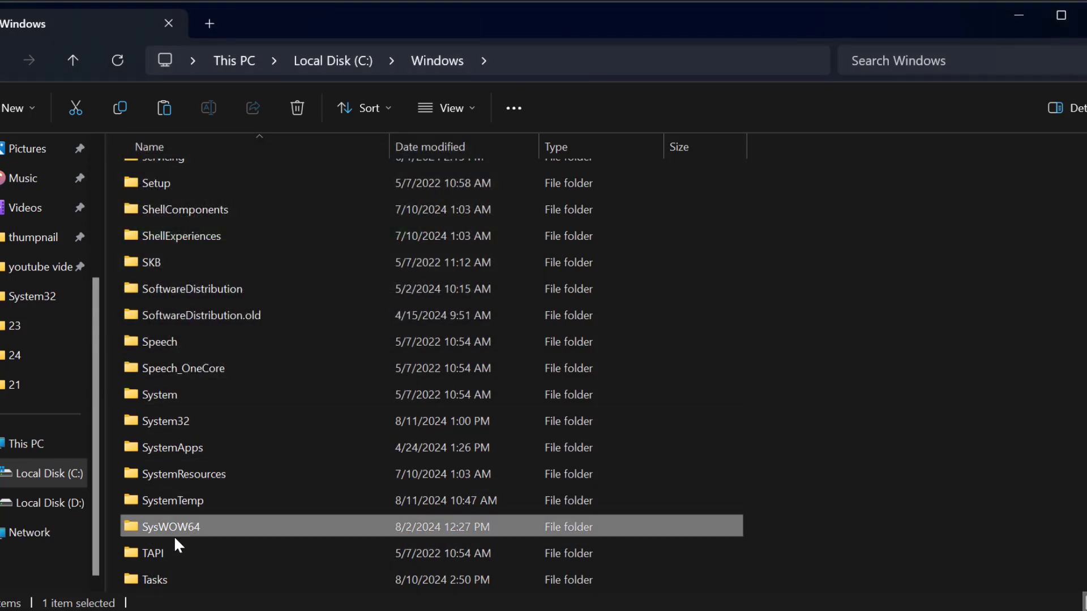
pyautogui.scroll(-3)
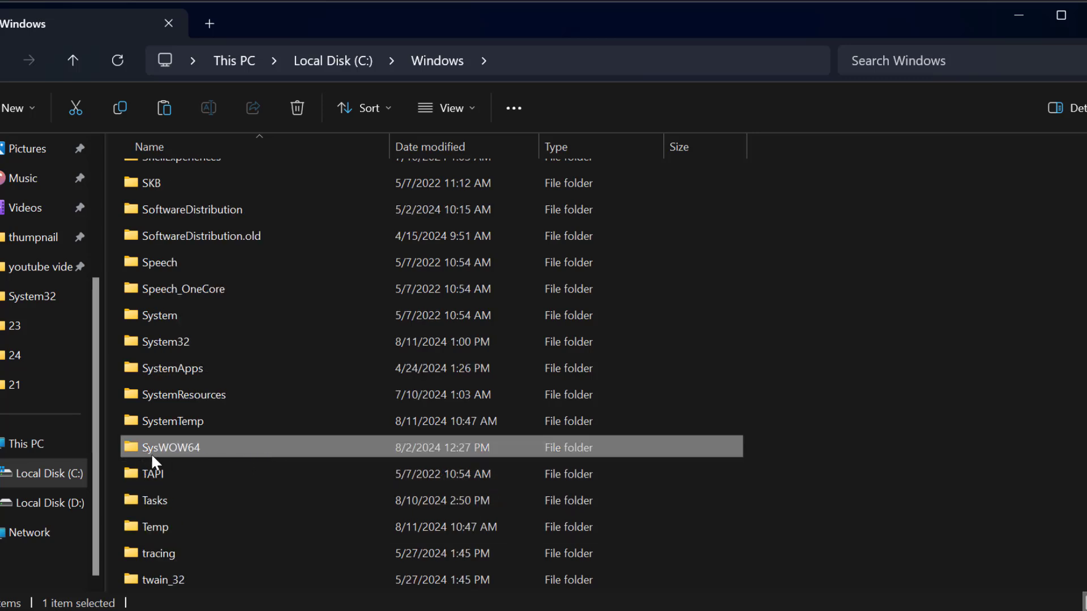
pyautogui.moveTo(228, 452)
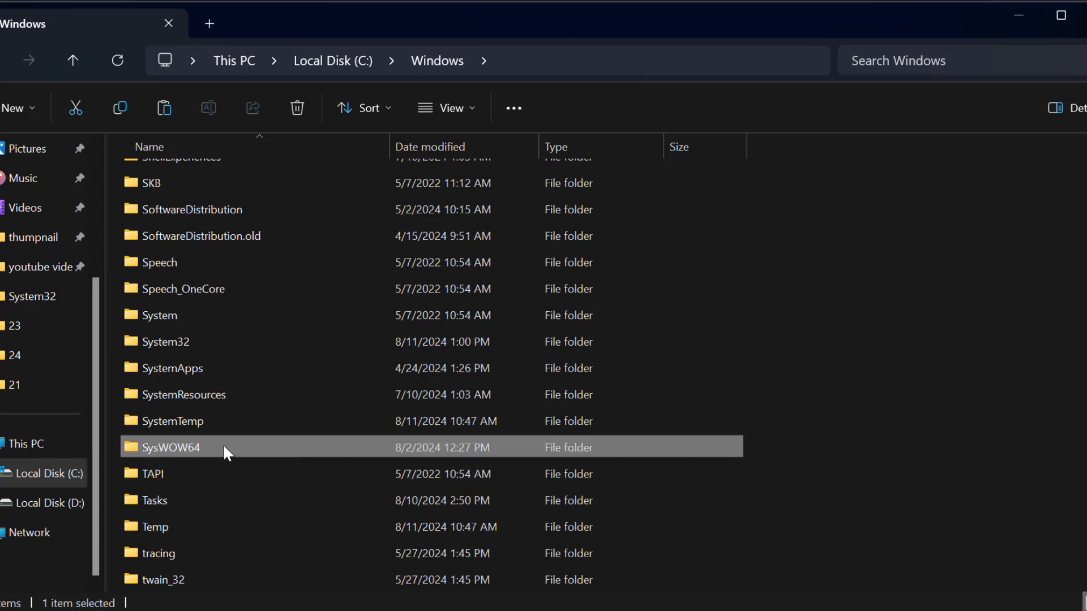
pyautogui.rightClick(170, 447)
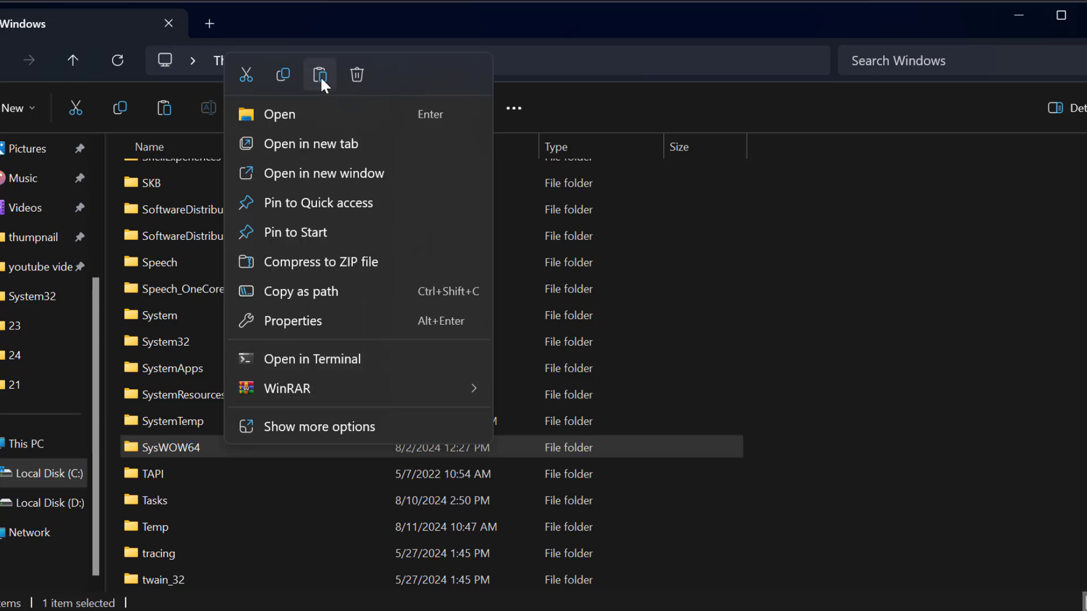
pyautogui.click(319, 74)
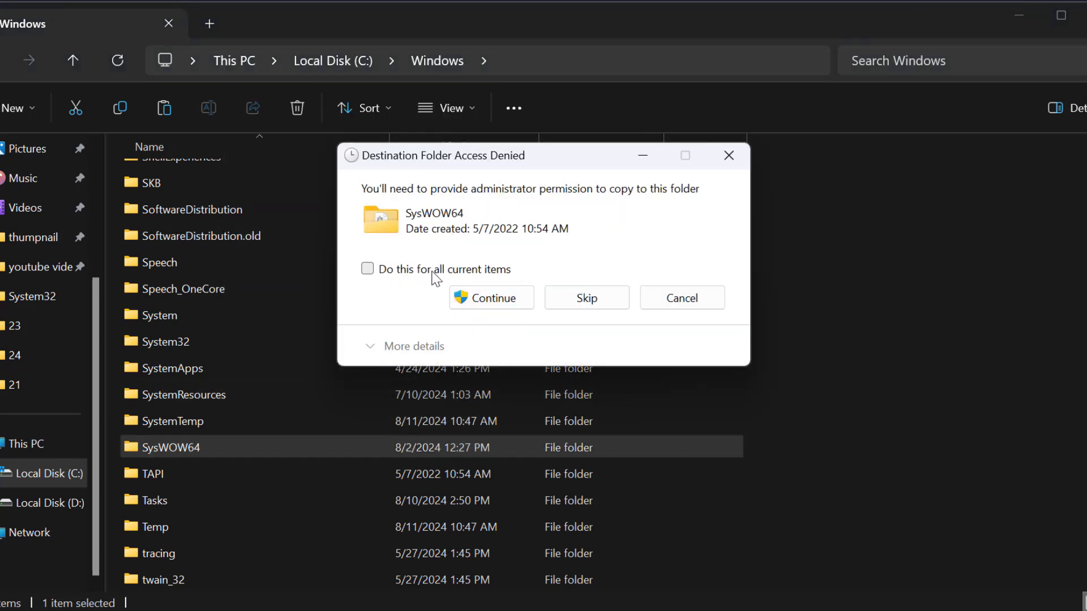
pyautogui.click(491, 296)
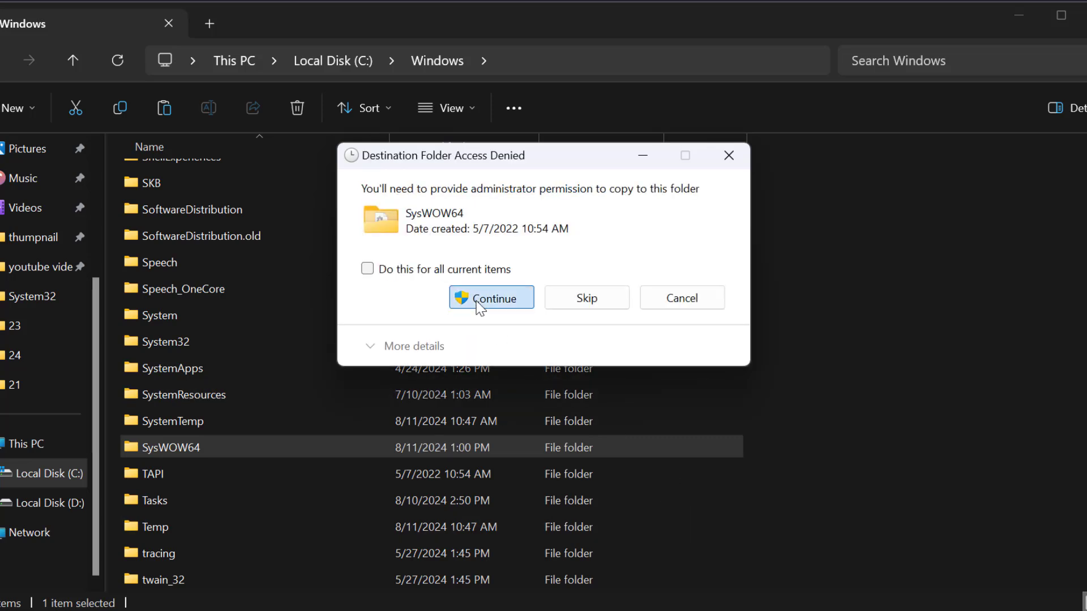
pyautogui.click(491, 296)
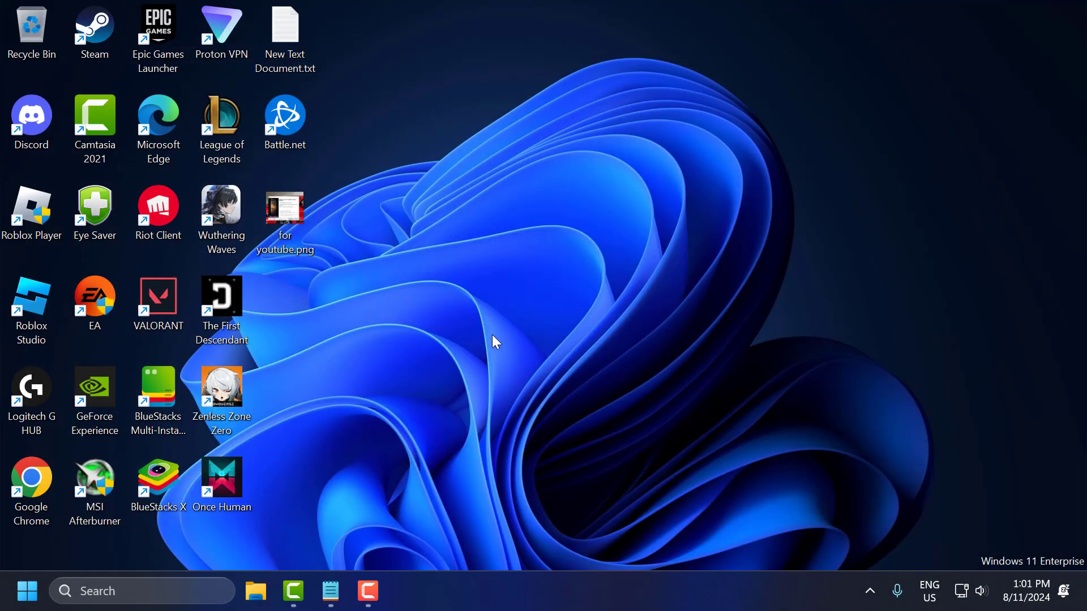
pyautogui.moveTo(401, 349)
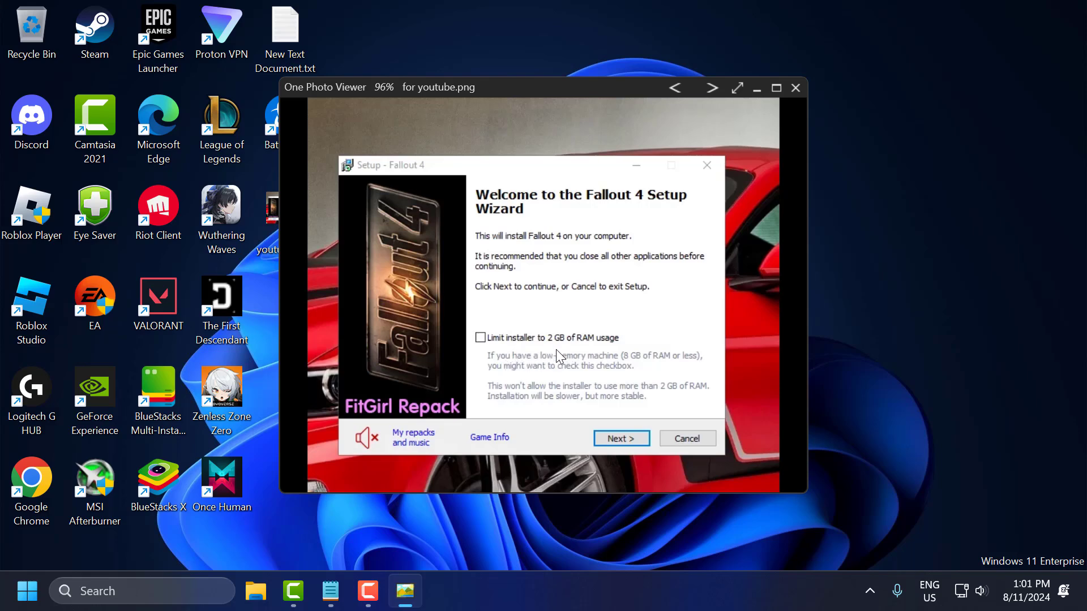
pyautogui.moveTo(578, 348)
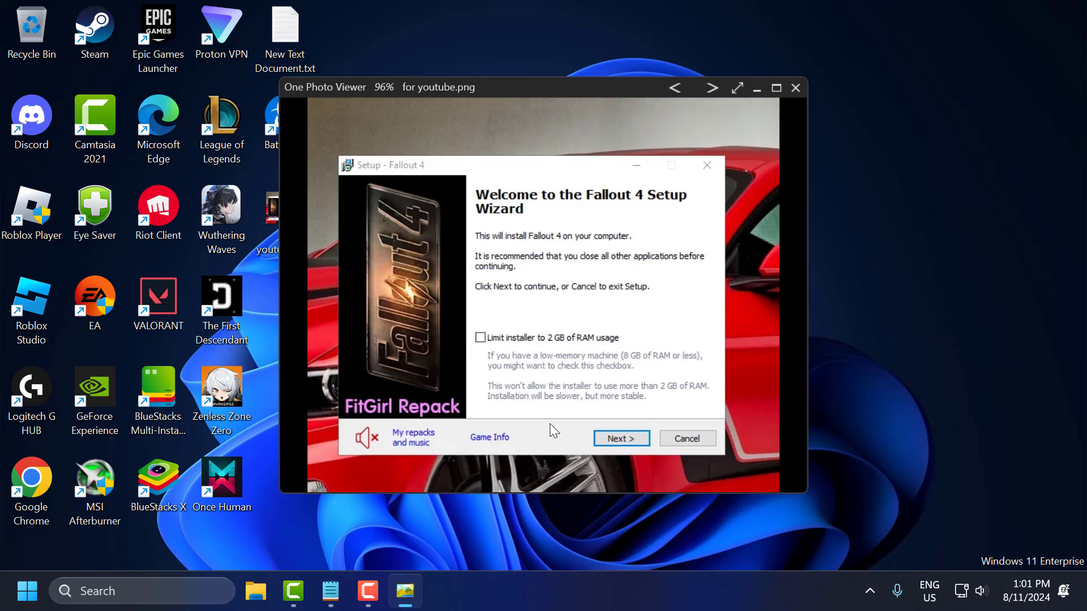
pyautogui.moveTo(681, 398)
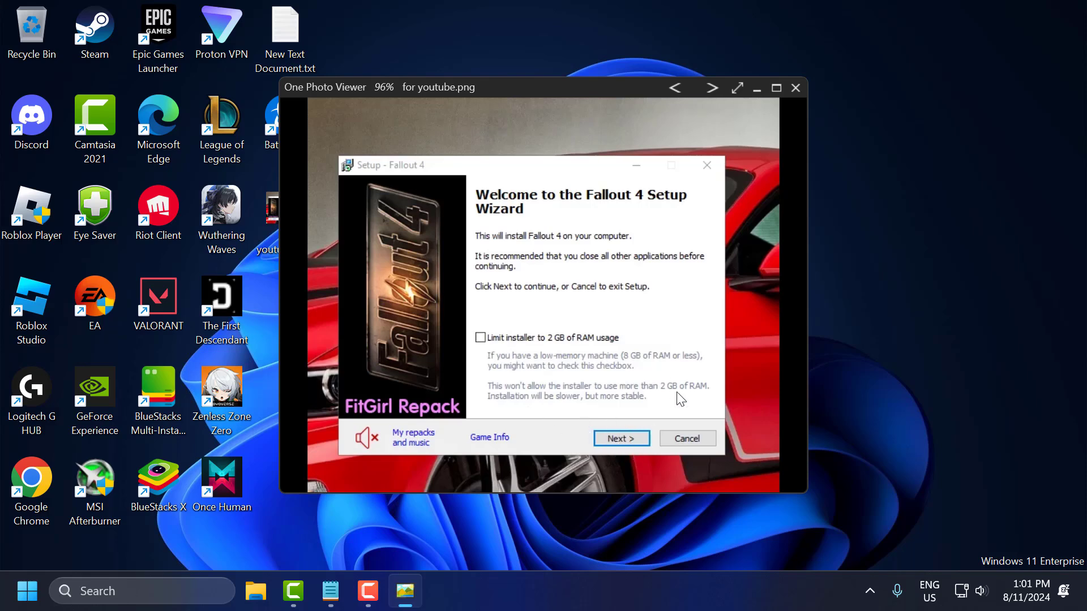
pyautogui.click(795, 89)
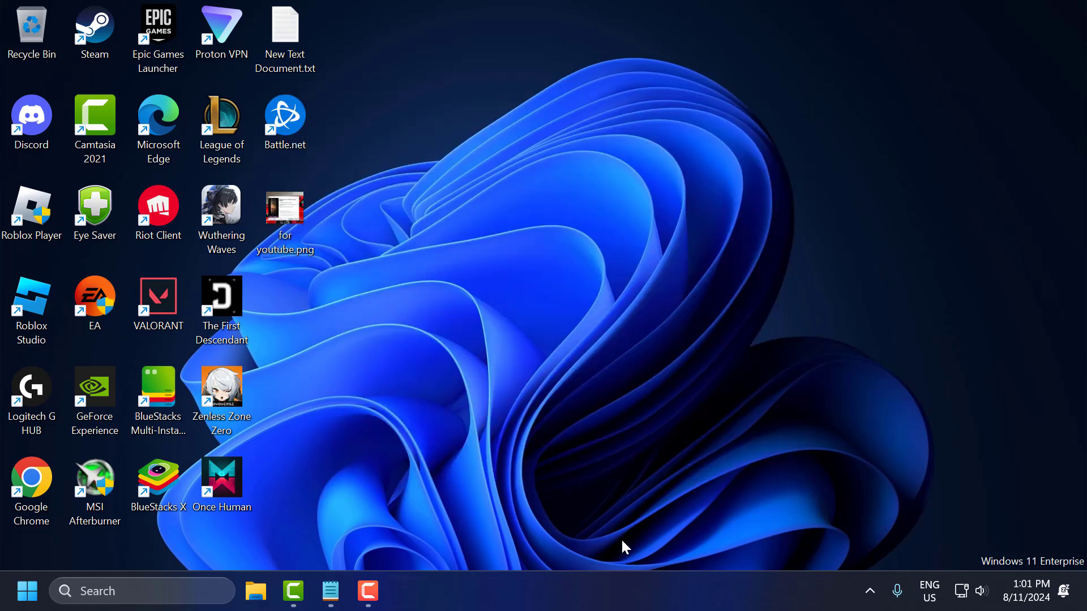
pyautogui.moveTo(636, 487)
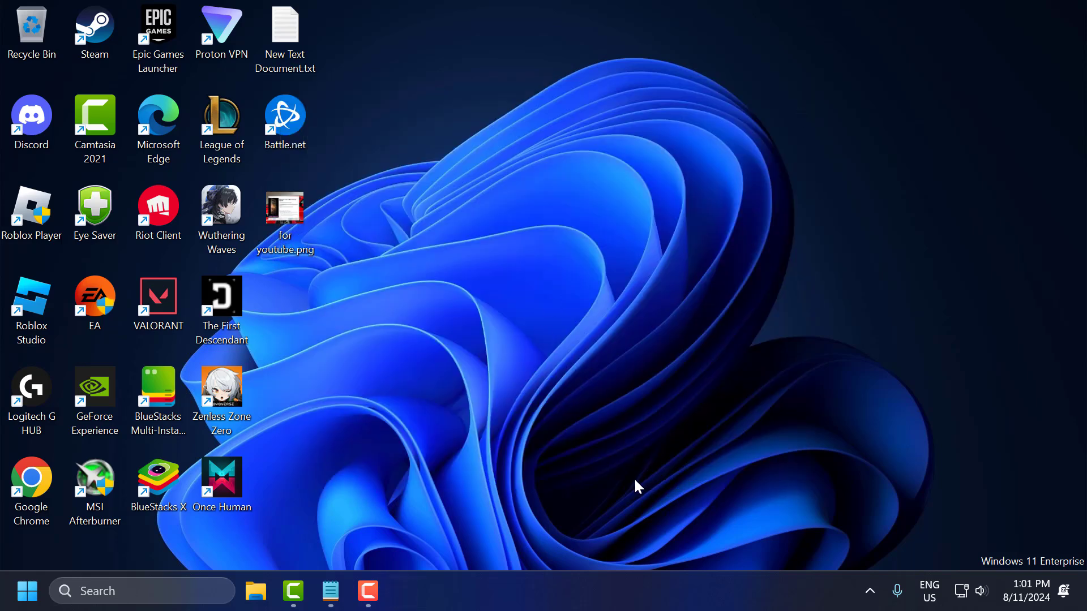